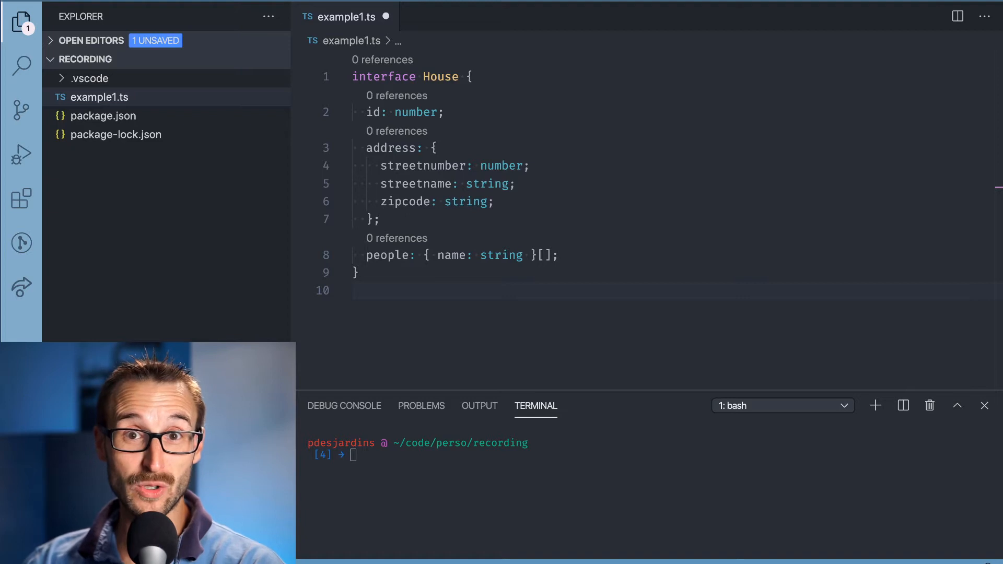
{"action": "mouse_move", "coordinate": [746, 301]}
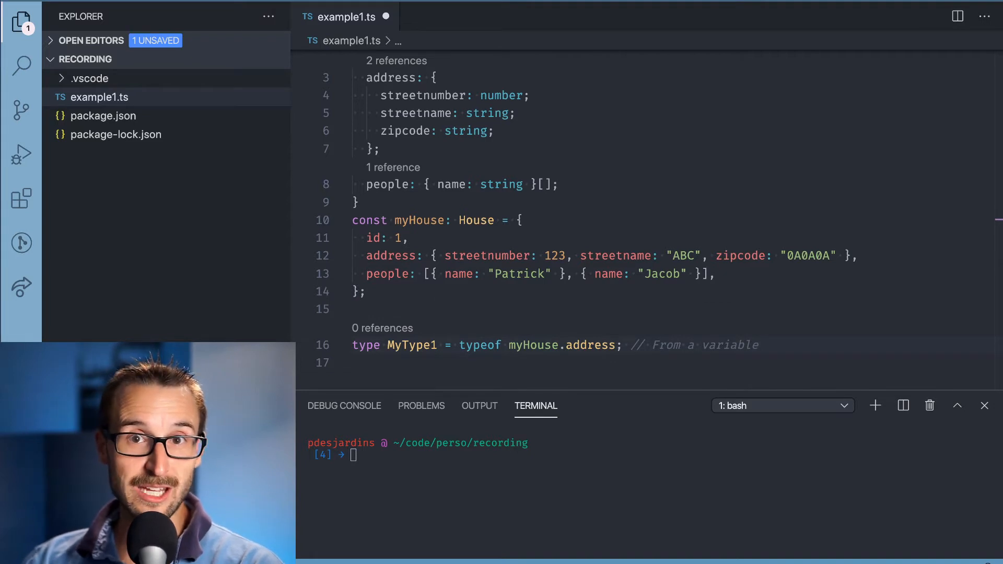
- Add the lookup type alias MyType2 = House["address"] and scroll back up
{"action": "type", "text": "type MyType2 = House[\"address\"]; // From a type"}
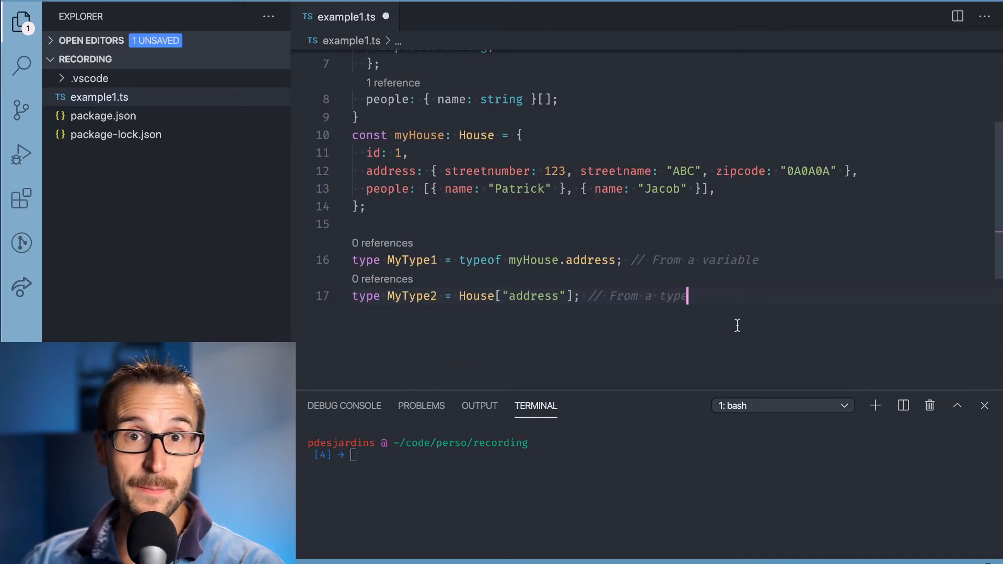
{"action": "scroll", "scroll_direction": "up", "scroll_amount": 3}
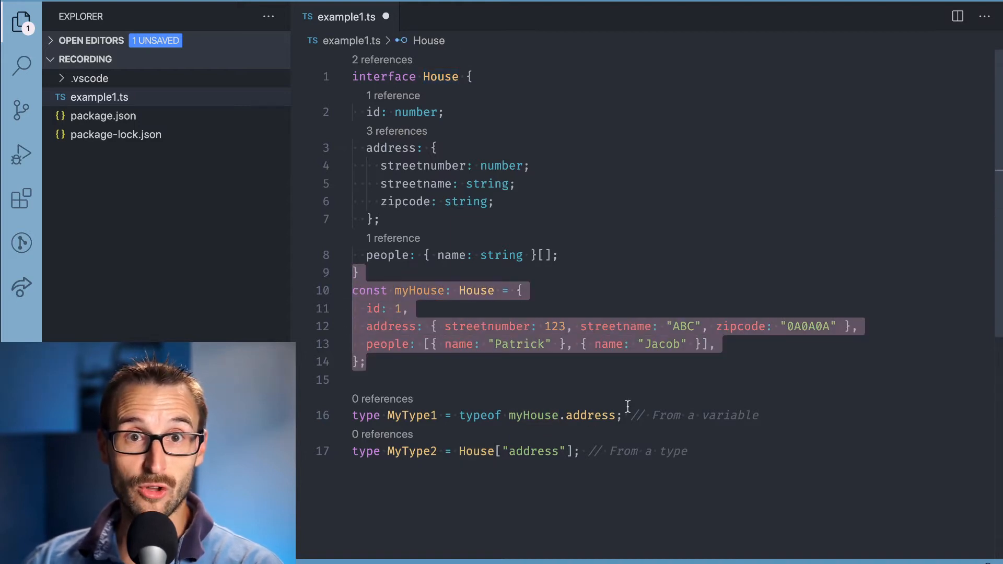
{"action": "mouse_move", "coordinate": [563, 451]}
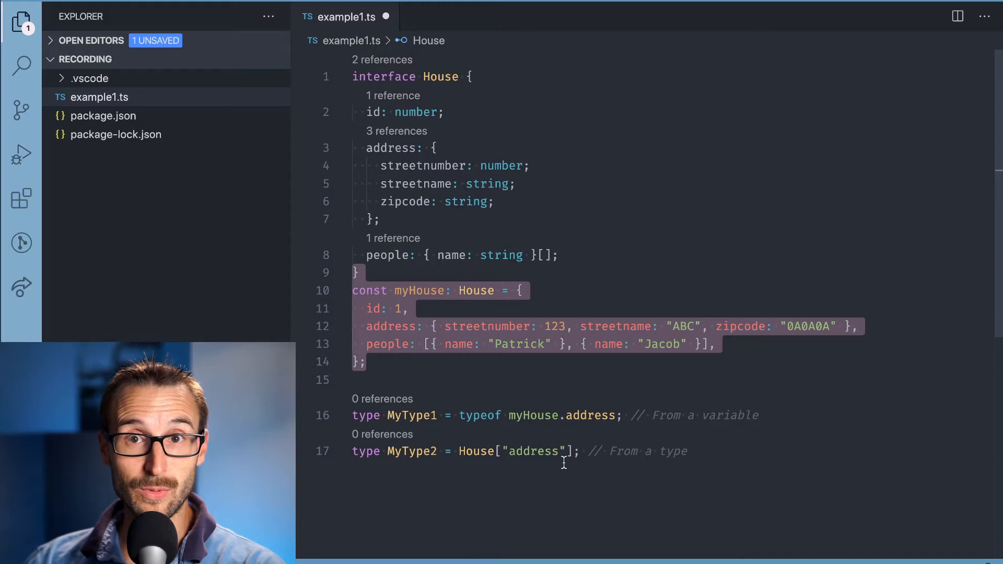
{"action": "mouse_move", "coordinate": [412, 415]}
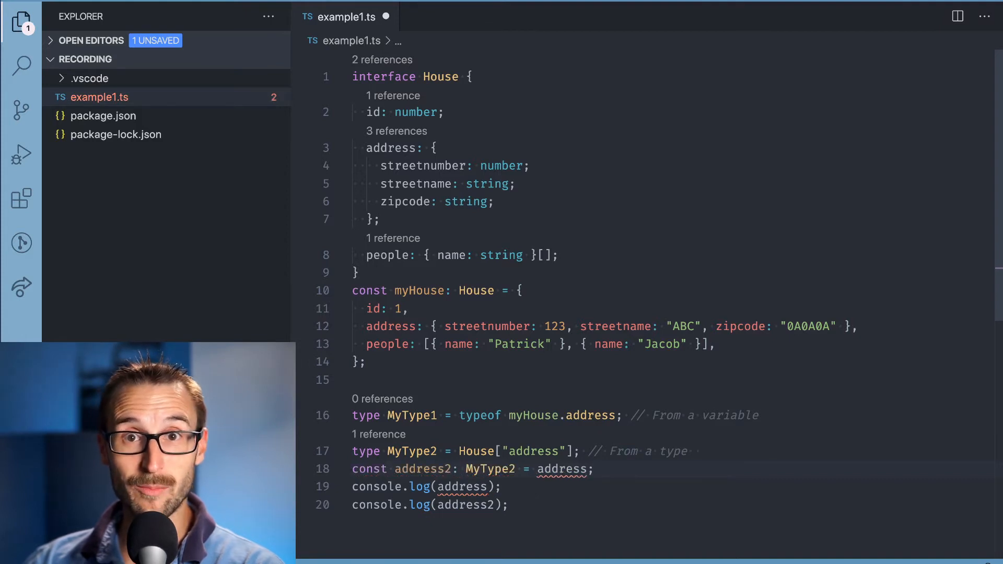
- Place the cursor among the MyType examples and scroll down to edit them
{"action": "left_click", "coordinate": [502, 487]}
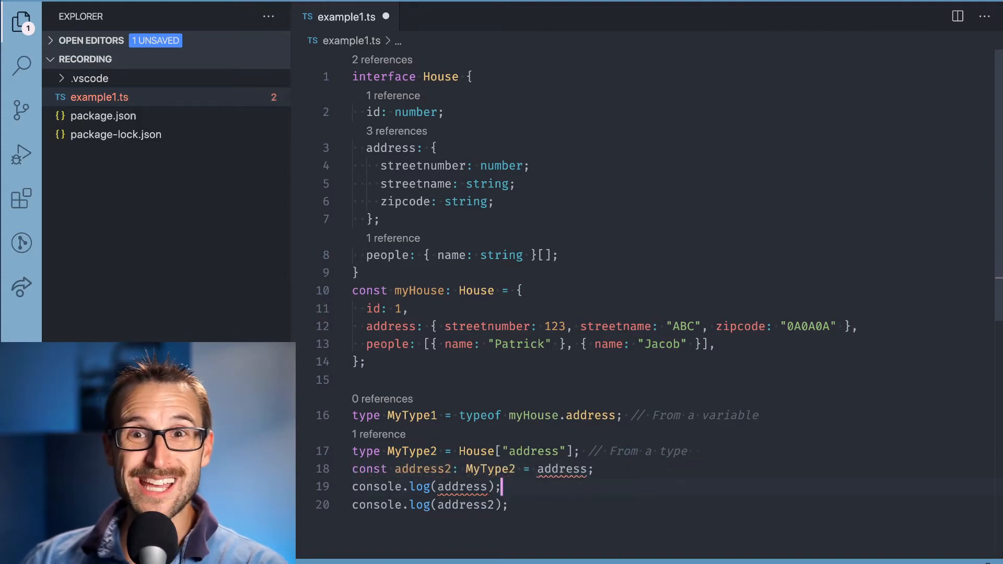
{"action": "scroll", "scroll_direction": "down", "scroll_amount": 3}
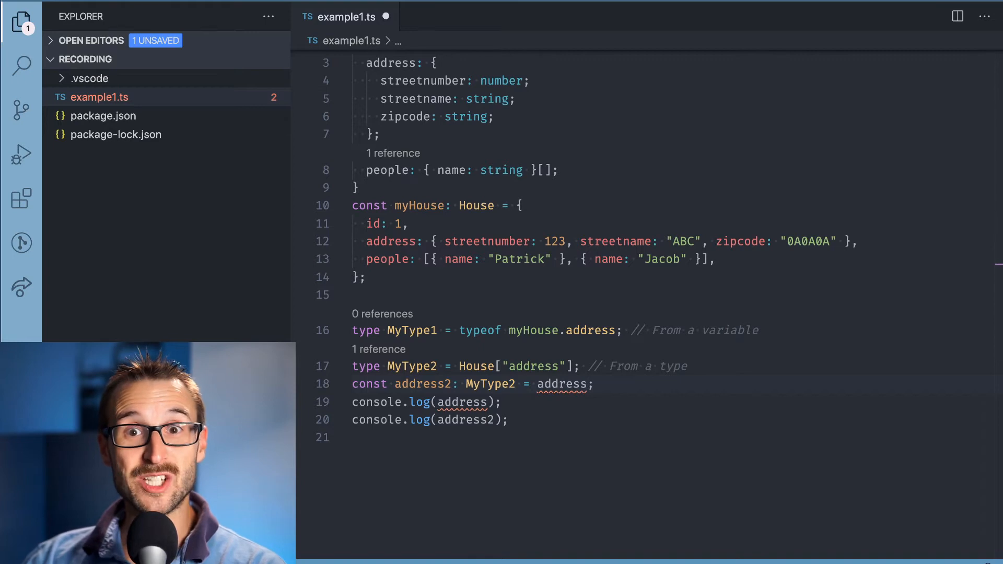
{"action": "mouse_move", "coordinate": [740, 365]}
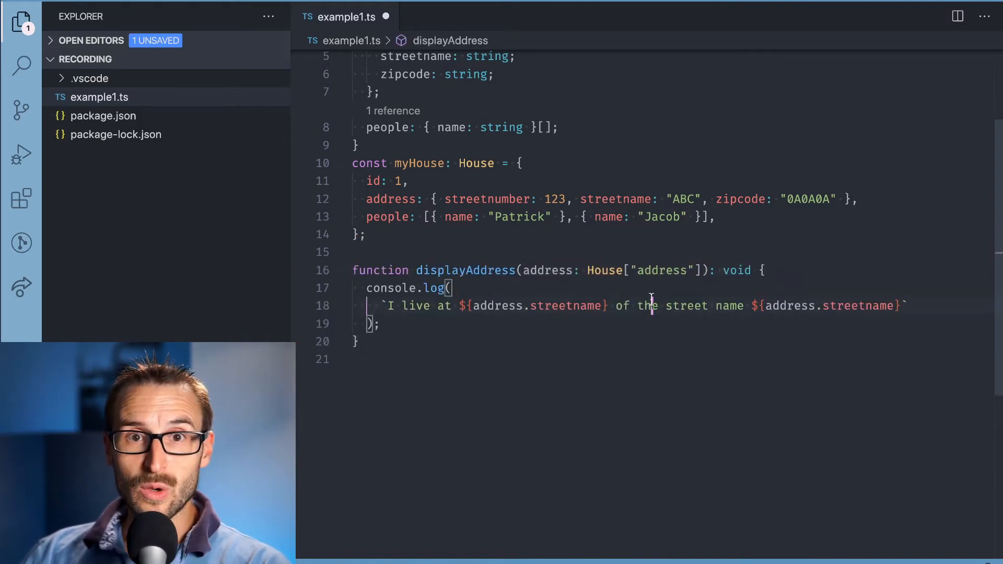
{"action": "mouse_move", "coordinate": [548, 270]}
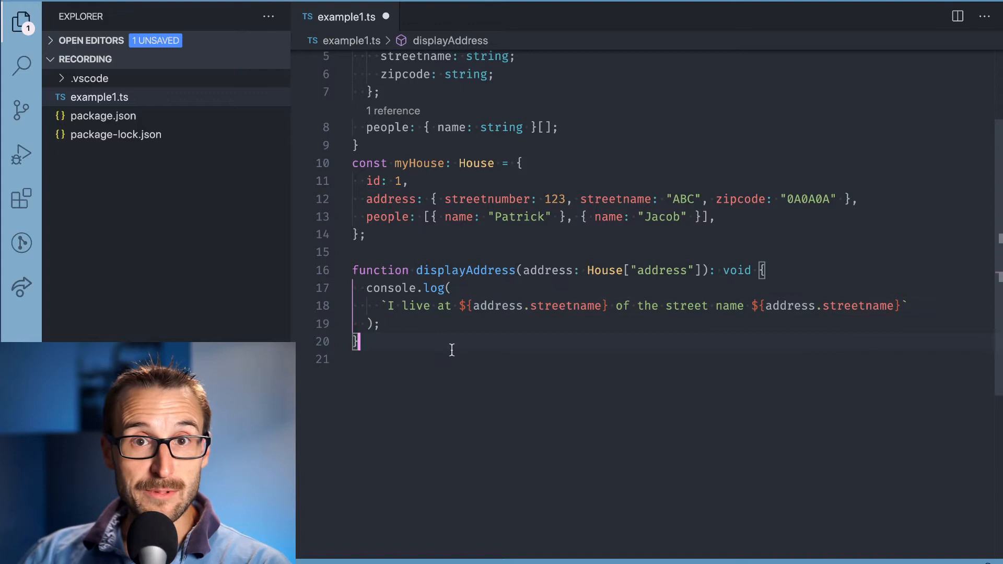
- Type the 'const myHouse: House = {' declaration and review the code above
{"action": "type", "text": "const myHouse: House = {"}
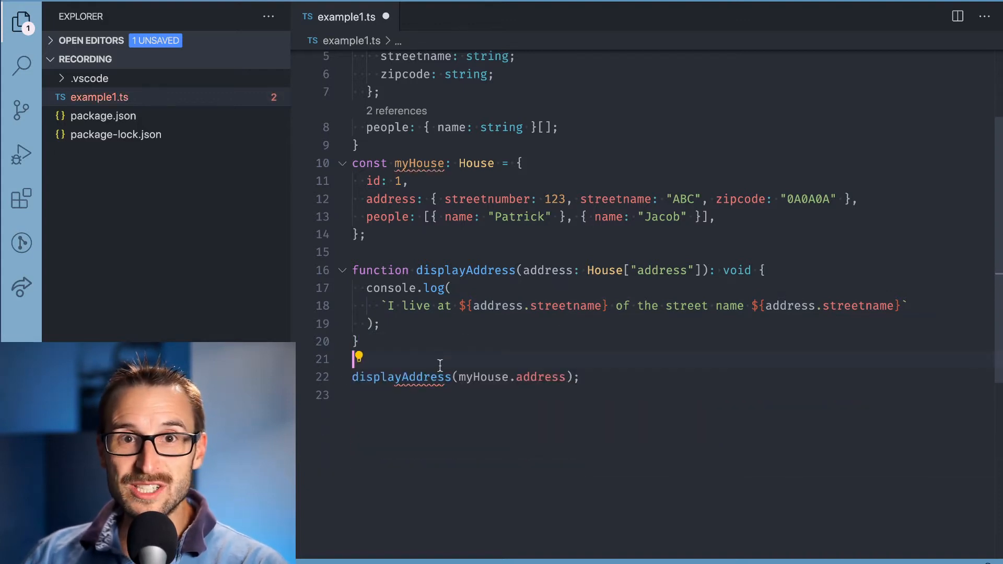
{"action": "mouse_move", "coordinate": [547, 270]}
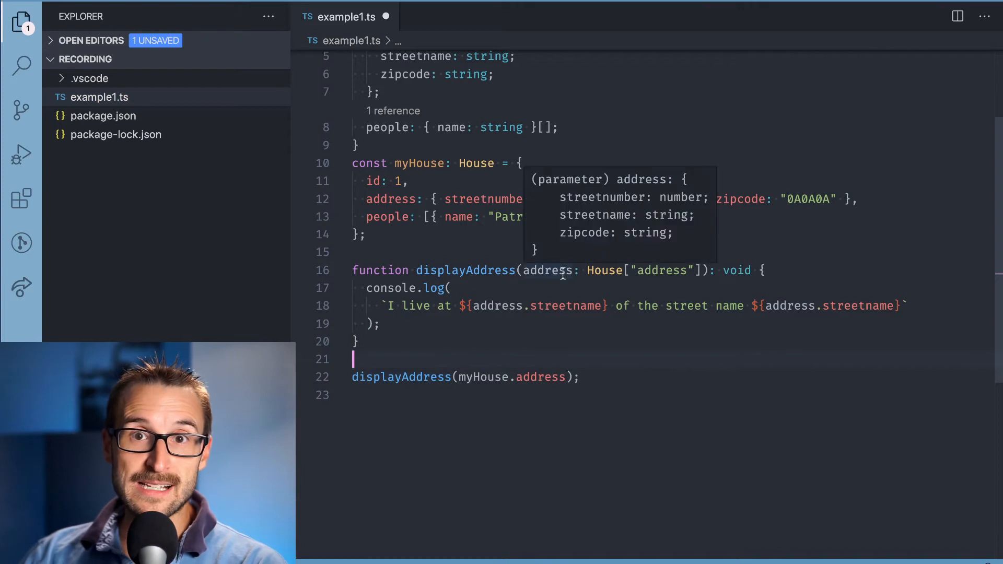
{"action": "scroll", "scroll_direction": "up", "scroll_amount": 3}
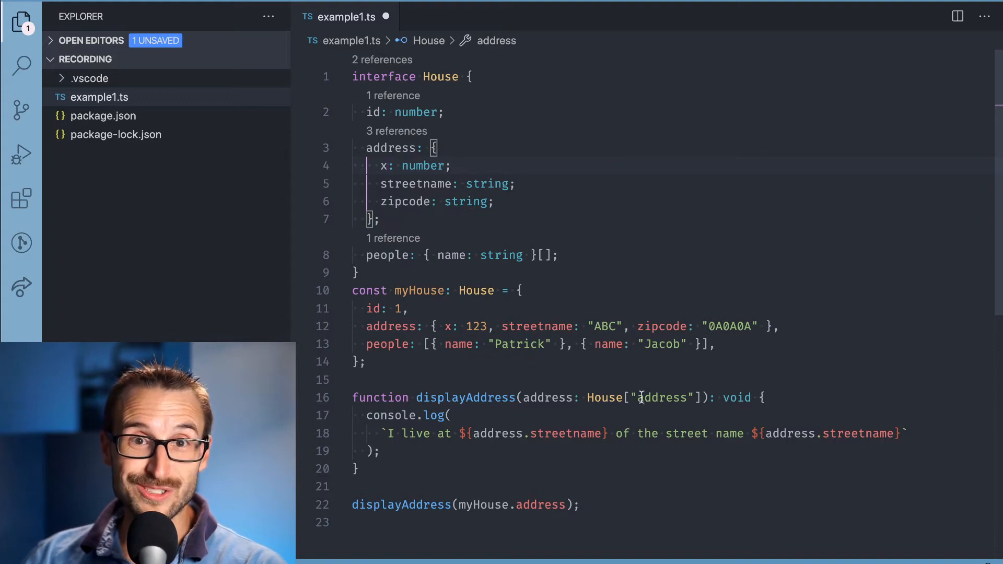
{"action": "mouse_move", "coordinate": [549, 396]}
{"action": "type", "text": "streetnumber"}
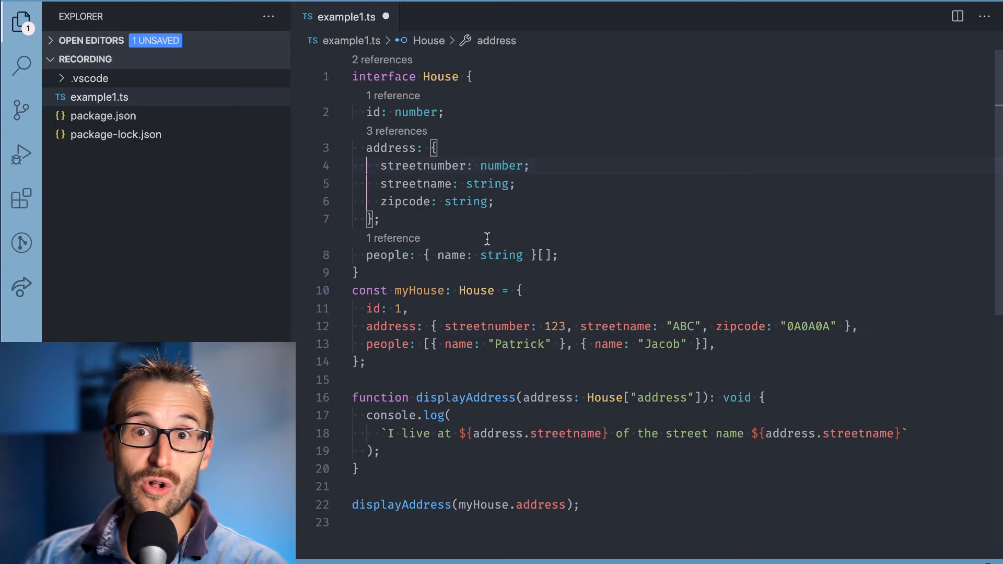
{"action": "mouse_move", "coordinate": [503, 252]}
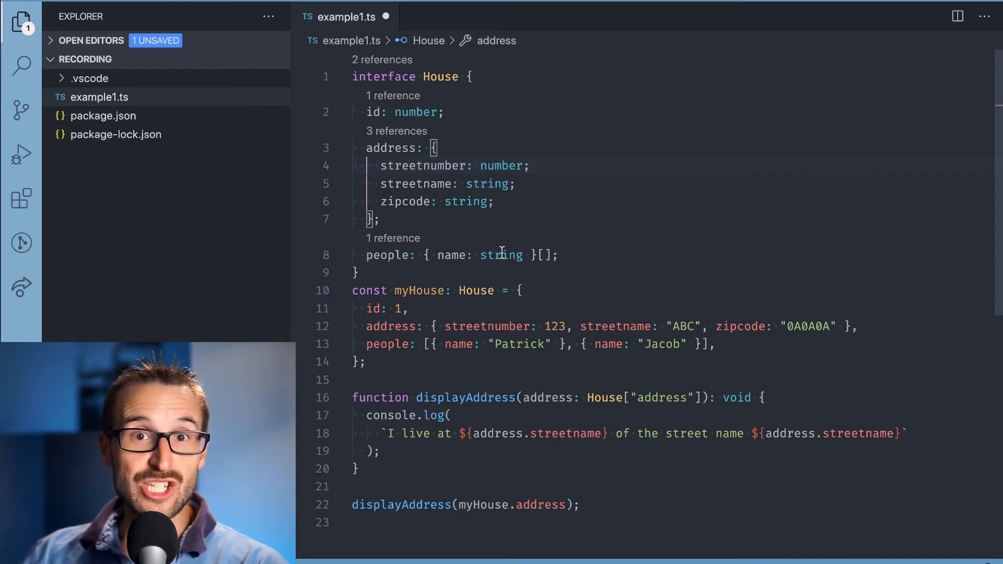
{"action": "left_click", "coordinate": [587, 397]}
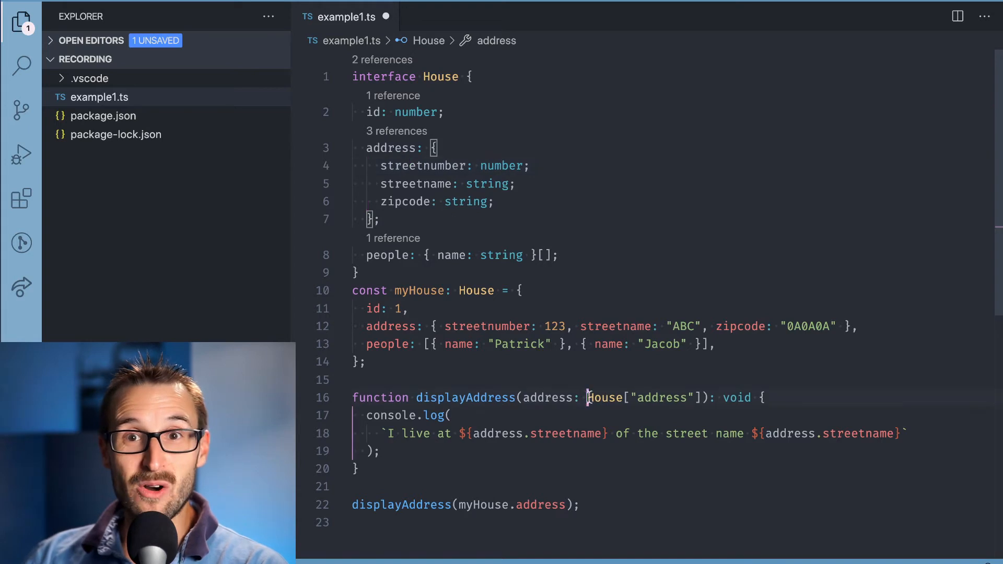
{"action": "mouse_move", "coordinate": [569, 433]}
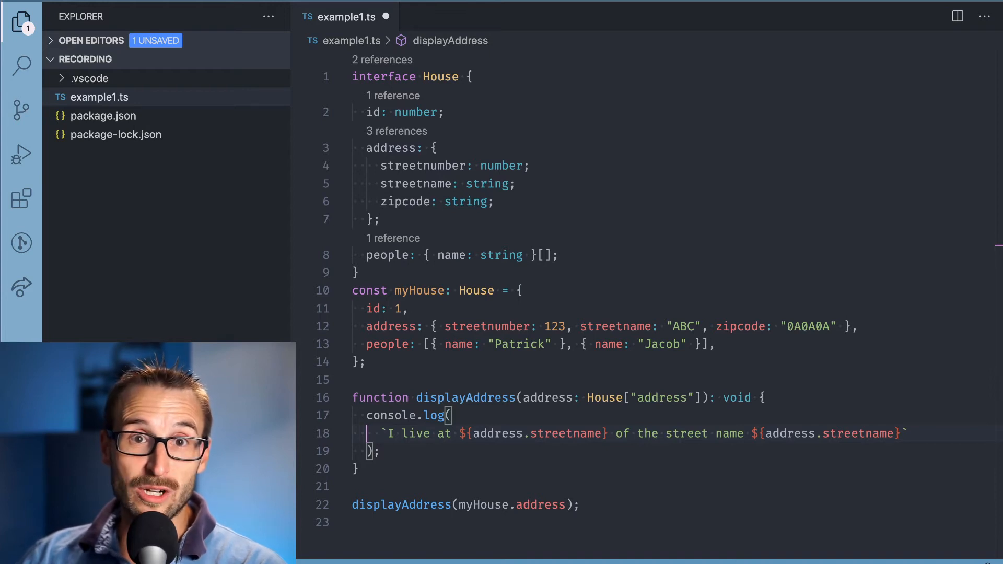
{"action": "mouse_move", "coordinate": [480, 286]}
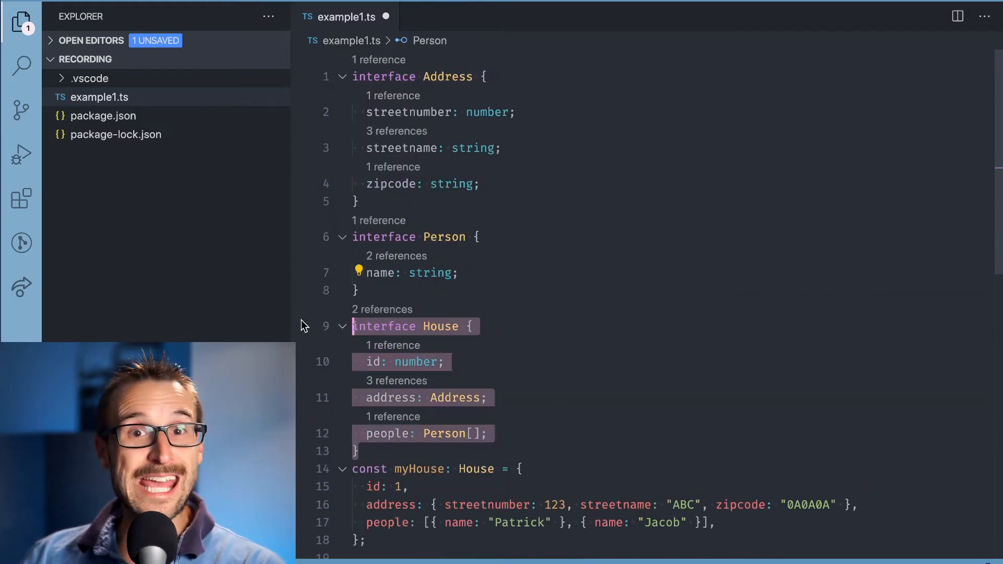
- Scroll through the Address, Person and House interfaces and the myHouse object
{"action": "left_click", "coordinate": [459, 397]}
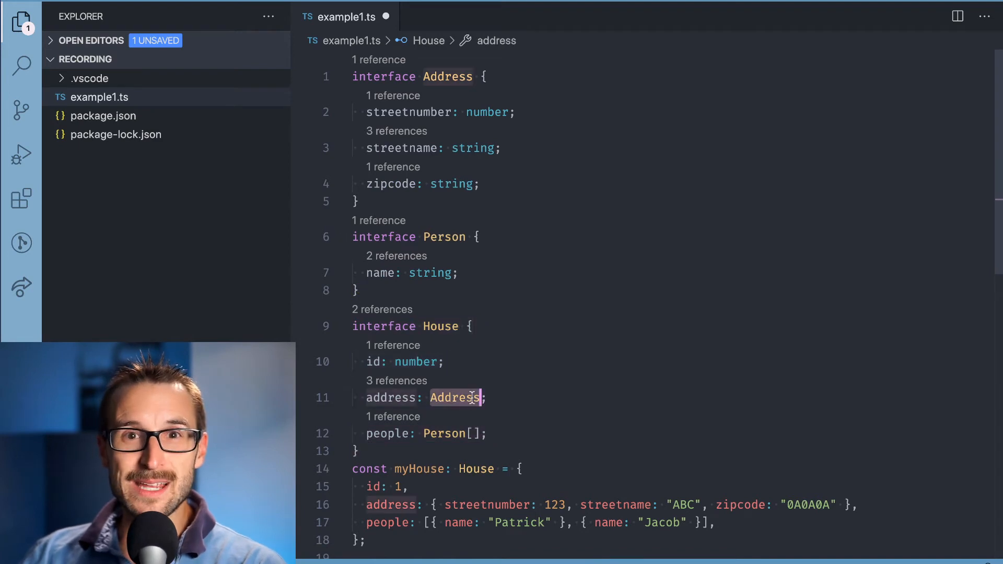
{"action": "scroll", "scroll_direction": "down", "scroll_amount": 3}
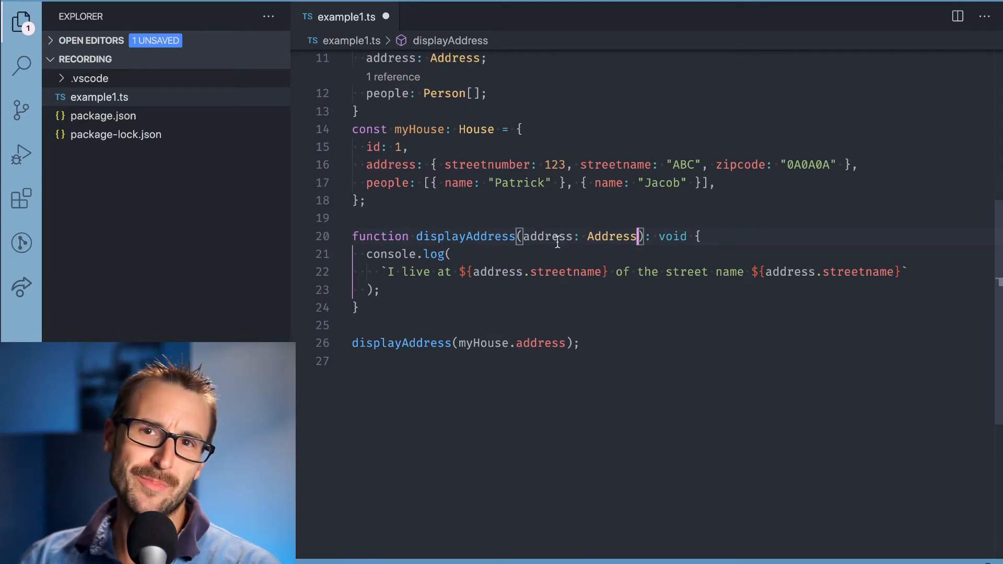
{"action": "scroll", "scroll_direction": "up", "scroll_amount": 3}
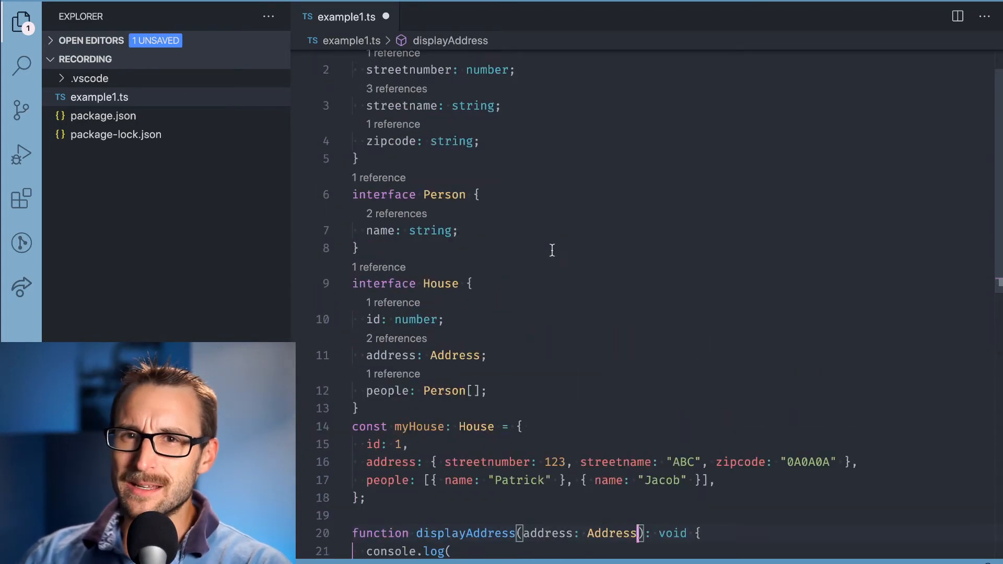
{"action": "scroll", "scroll_direction": "up", "scroll_amount": 3}
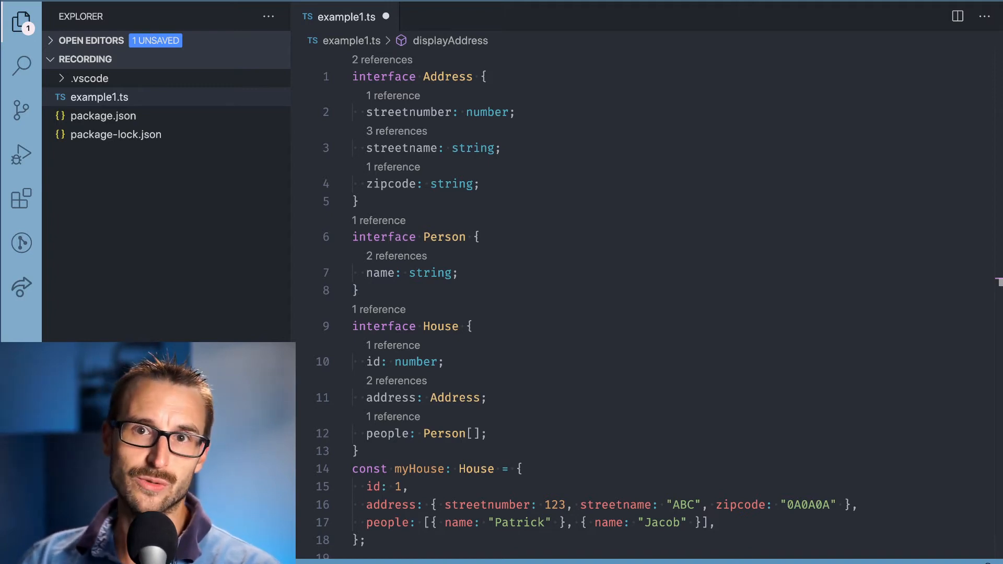
{"action": "mouse_move", "coordinate": [715, 333]}
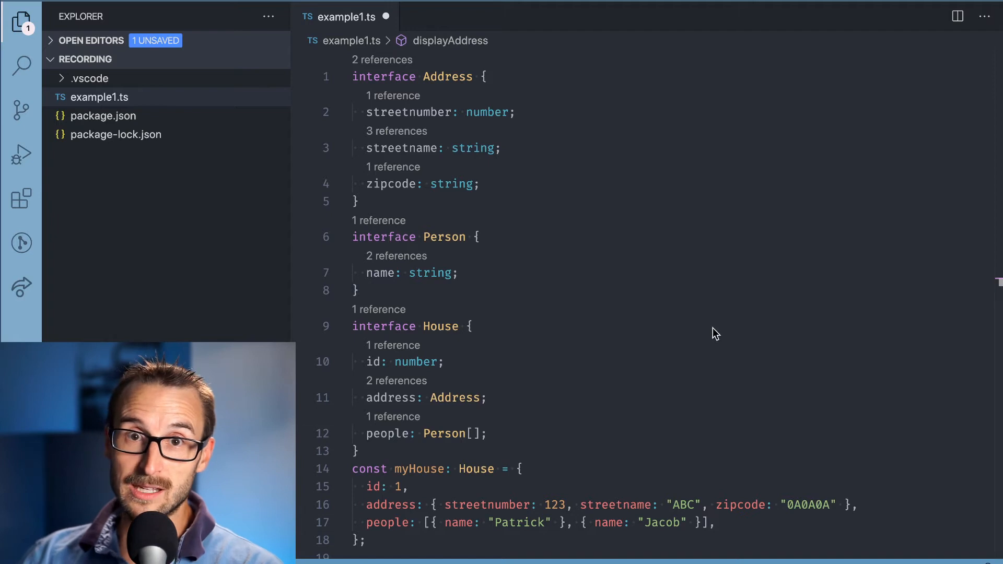
{"action": "scroll", "scroll_direction": "down", "scroll_amount": 3}
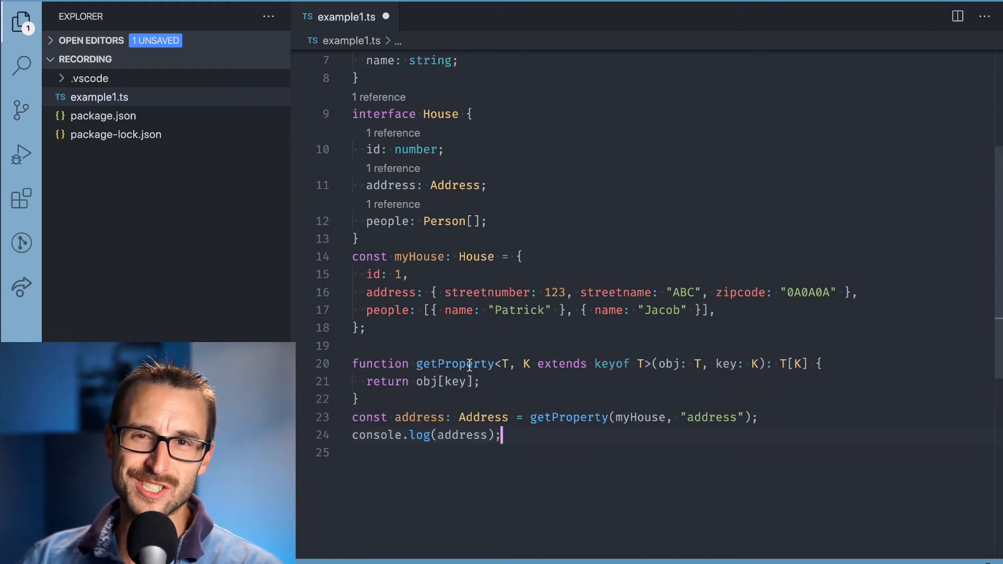
{"action": "mouse_move", "coordinate": [807, 372]}
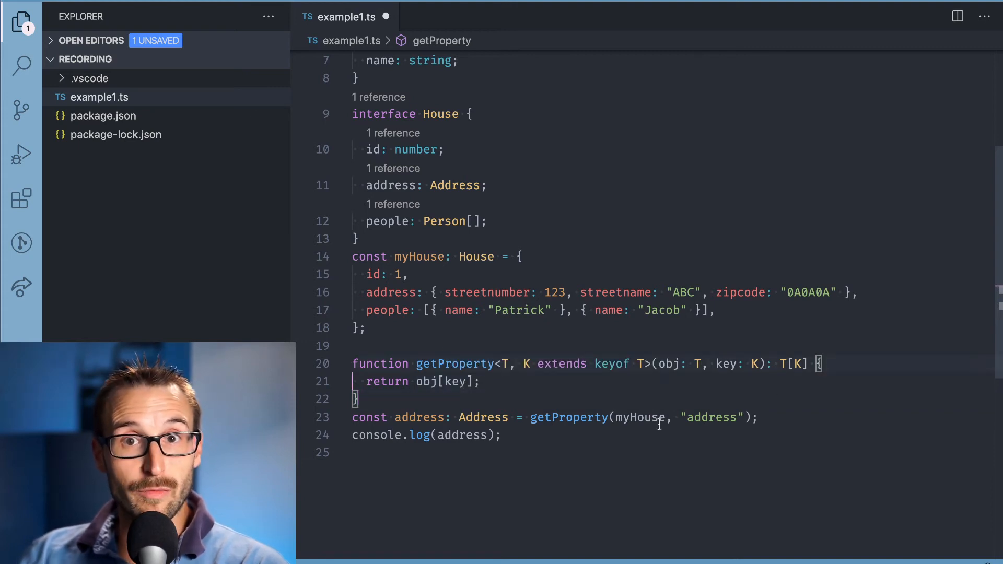
{"action": "mouse_move", "coordinate": [422, 416]}
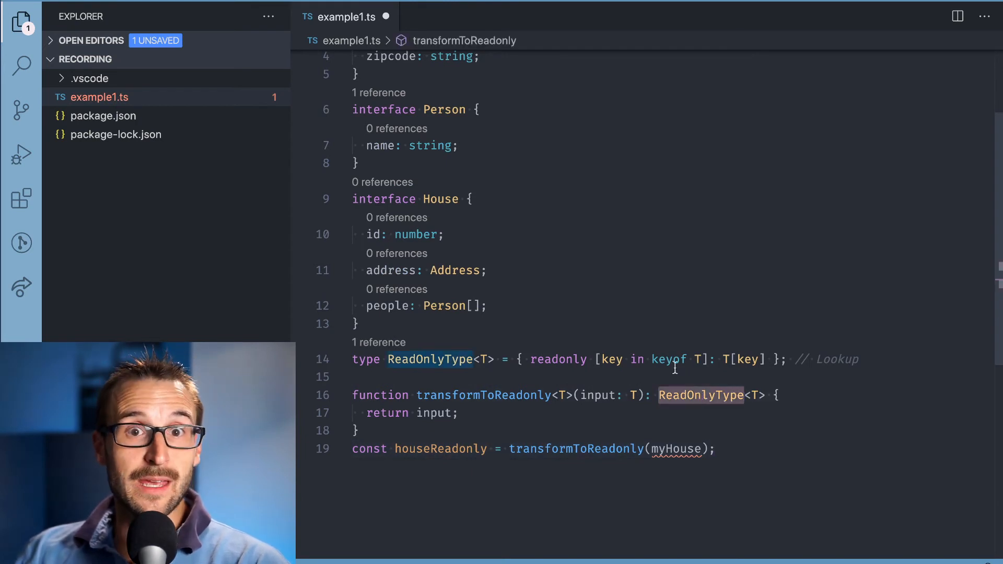
{"action": "mouse_move", "coordinate": [675, 448]}
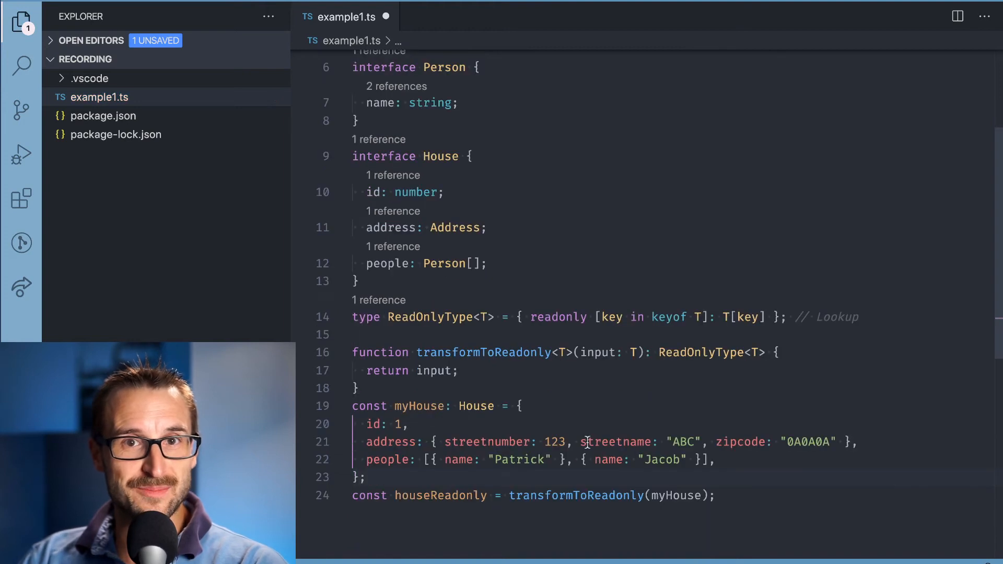
- Assign 1 to houseReadonly.id on a new line to show the readonly error
{"action": "key", "text": "Return"}
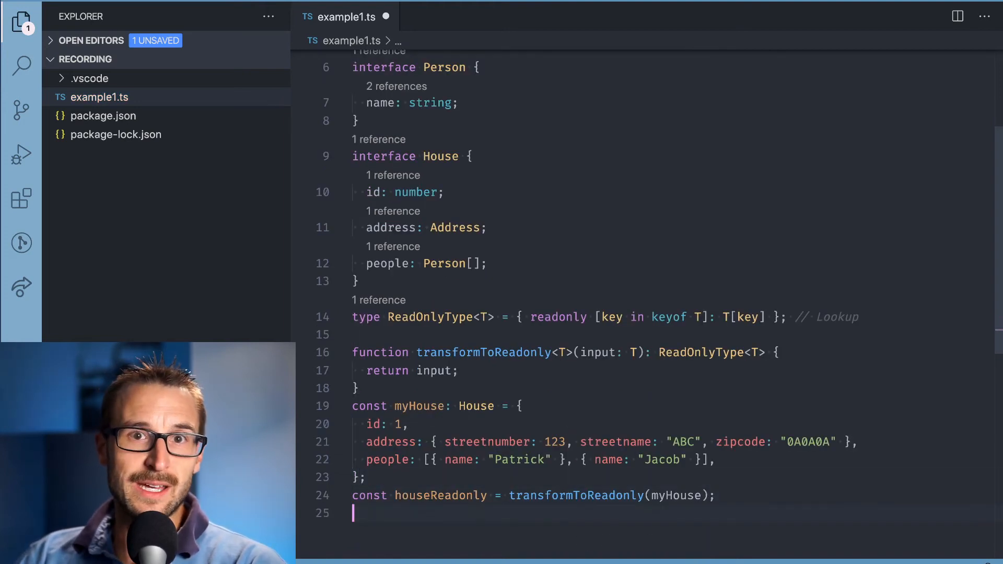
{"action": "type", "text": "houseReadonly.id ="}
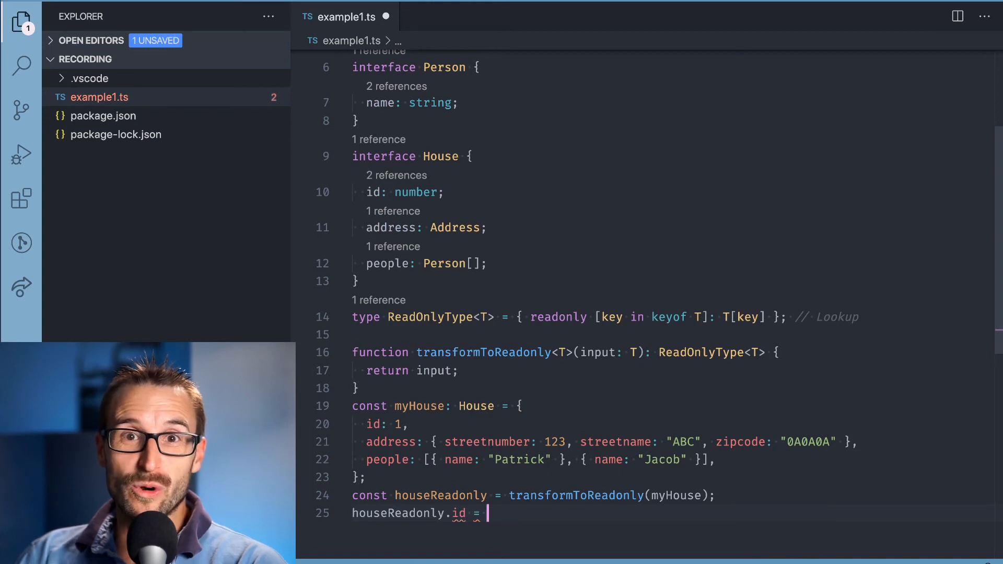
{"action": "type", "text": "1;"}
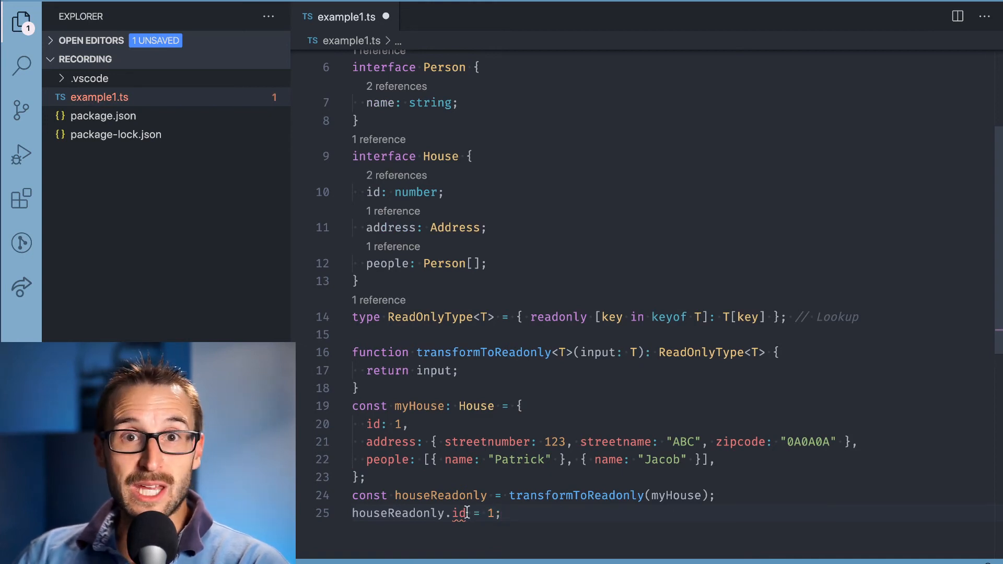
{"action": "mouse_move", "coordinate": [459, 513]}
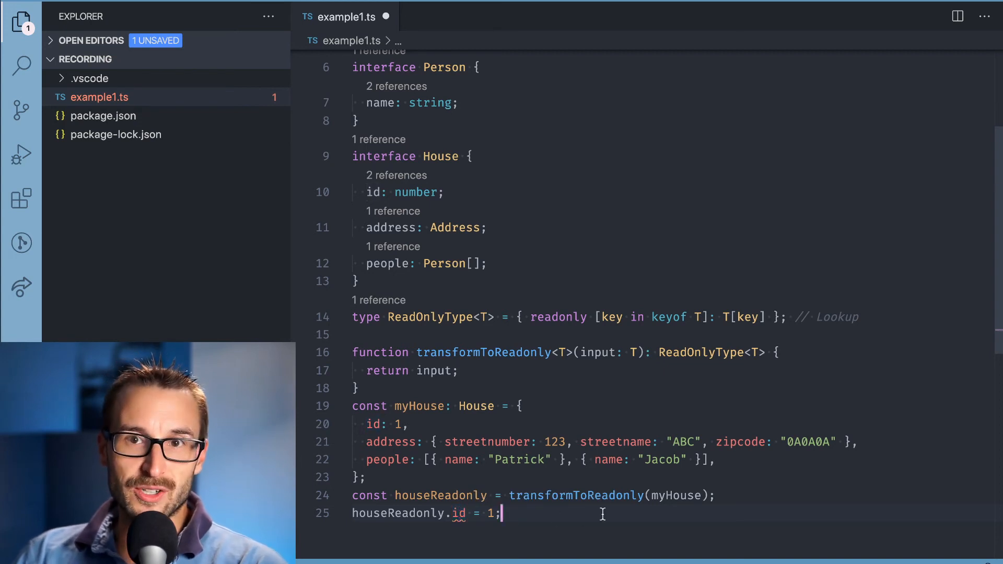
{"action": "mouse_move", "coordinate": [459, 513]}
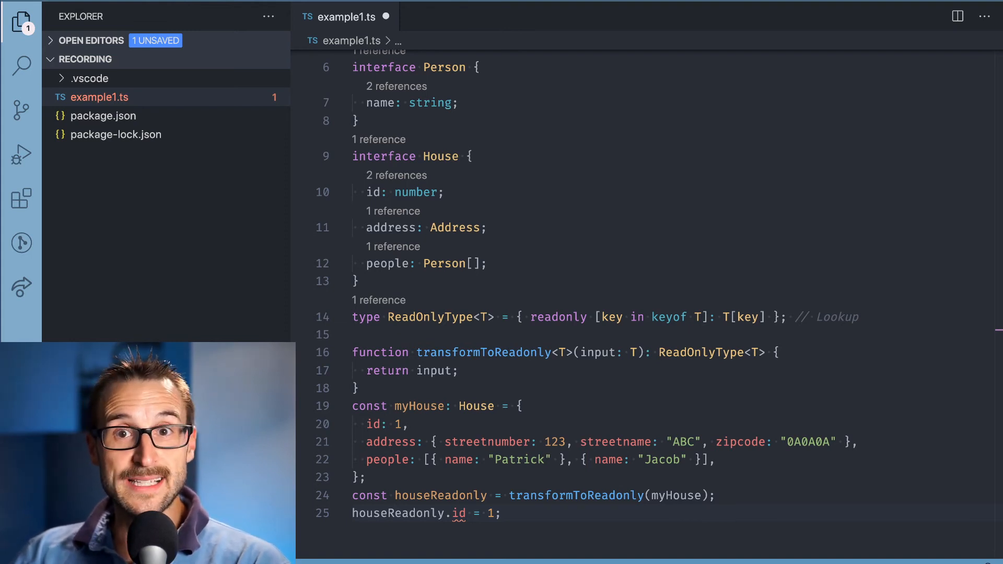
{"action": "left_click", "coordinate": [458, 370]}
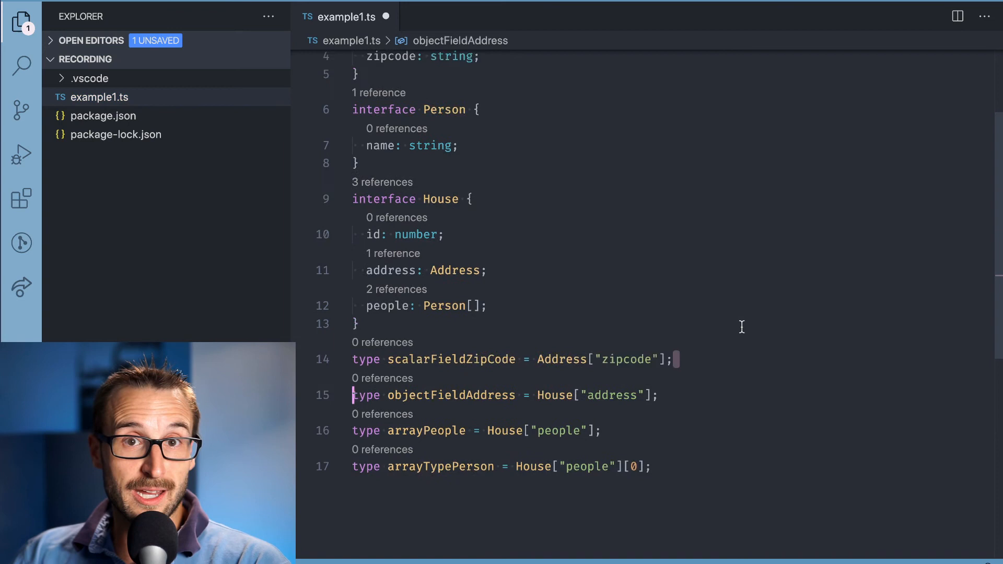
{"action": "mouse_move", "coordinate": [617, 359]}
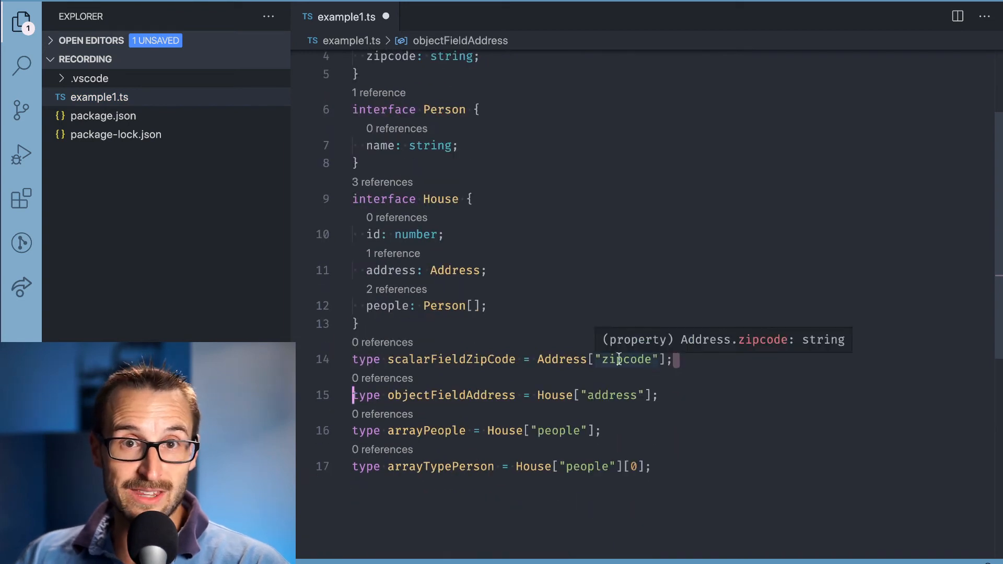
- Highlight Address usages and inspect the zipcode, address, people and Person lookup types
{"action": "left_click", "coordinate": [561, 359]}
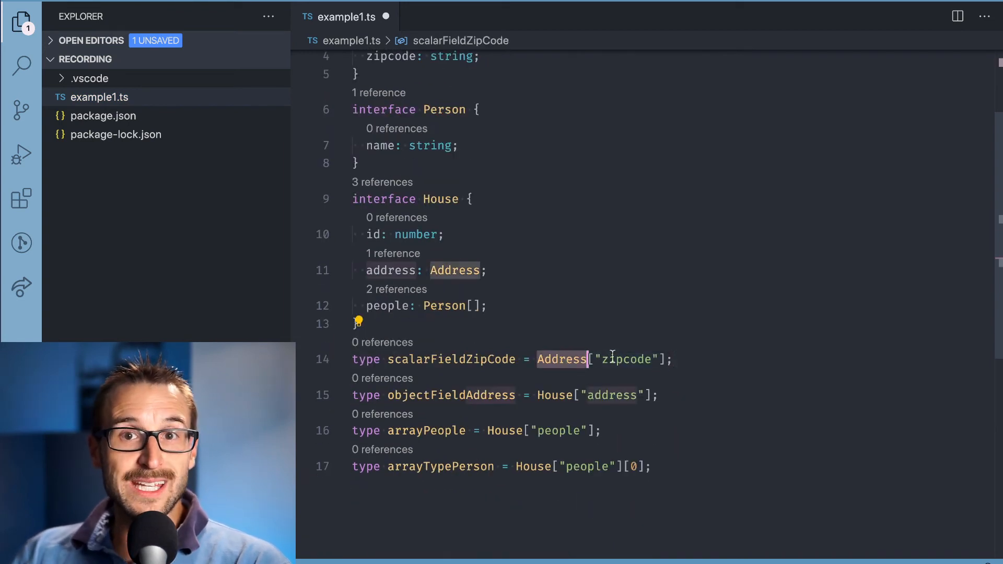
{"action": "scroll", "scroll_direction": "up", "scroll_amount": 3}
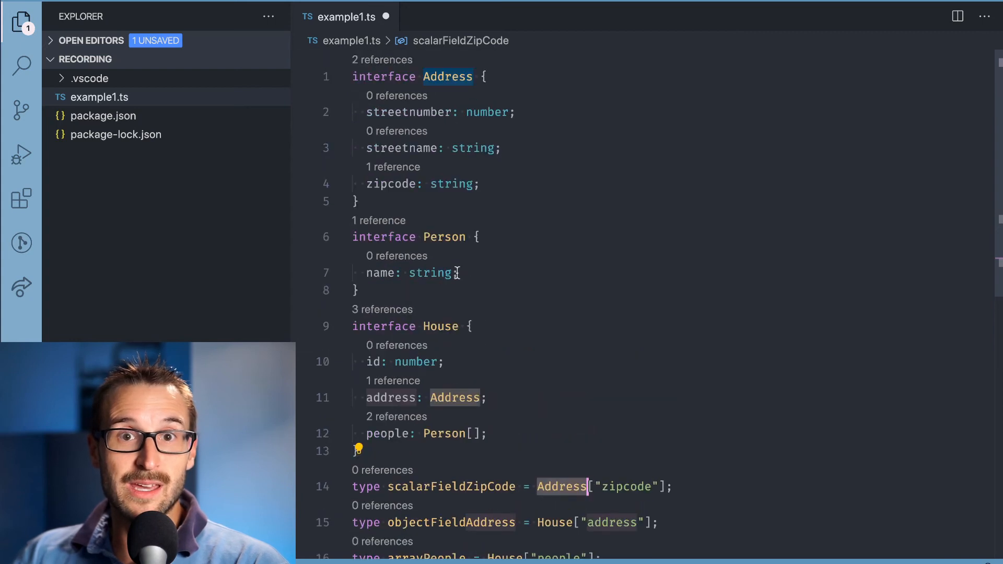
{"action": "scroll", "scroll_direction": "down", "scroll_amount": 3}
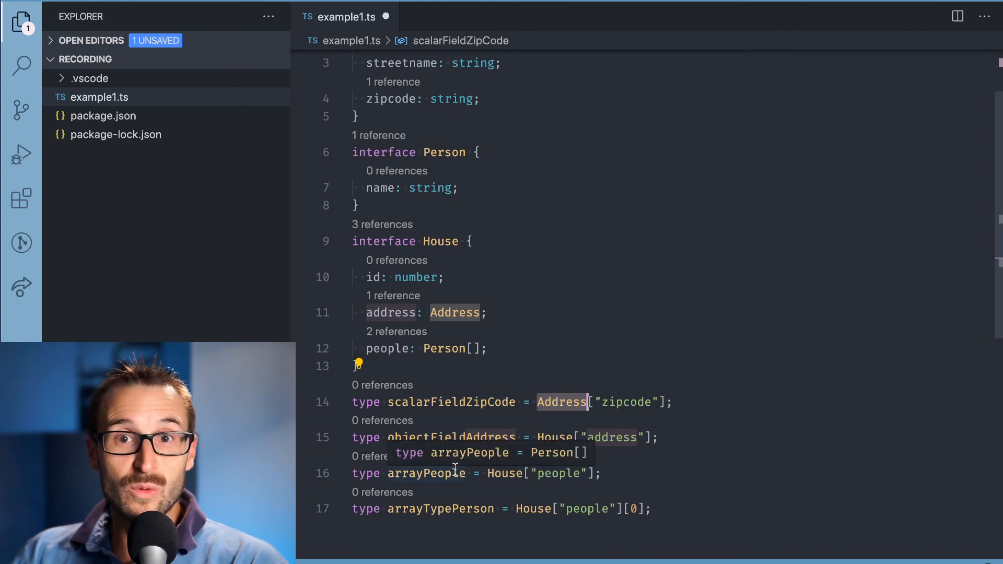
{"action": "mouse_move", "coordinate": [455, 509]}
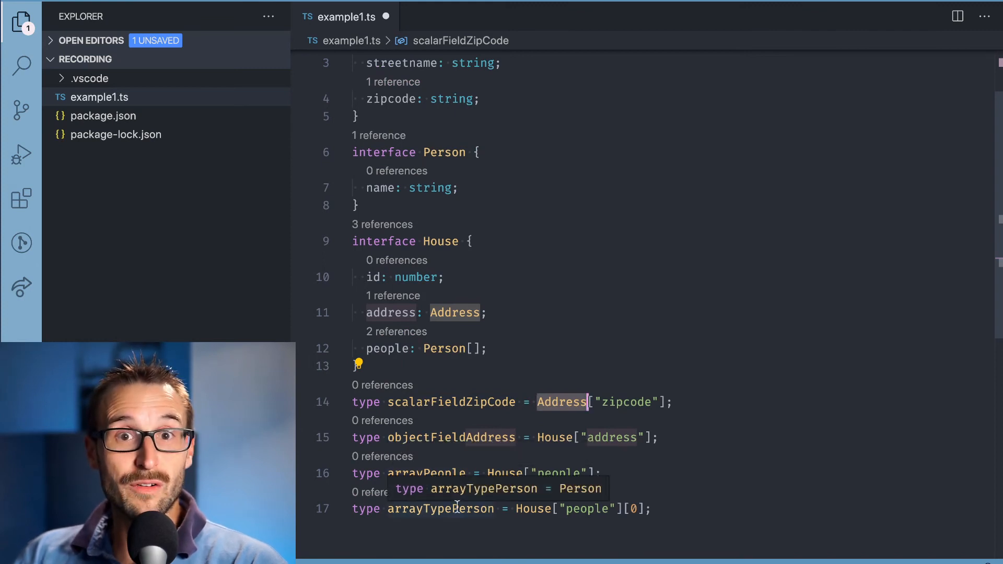
{"action": "mouse_move", "coordinate": [720, 481]}
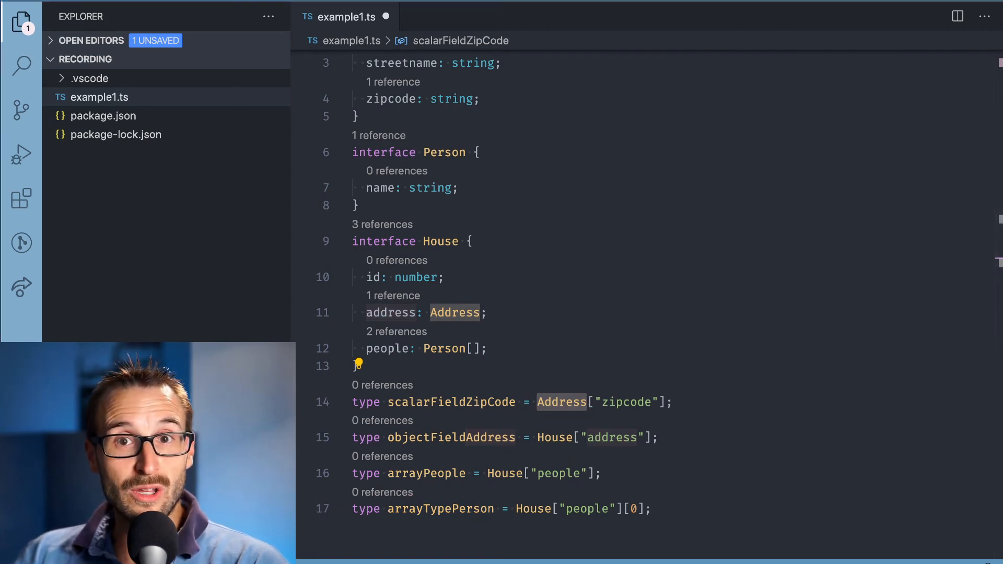
{"action": "left_click", "coordinate": [652, 466]}
{"action": "type", "text": "type SimpleAddress = Address[\"streetnumber\" | \"streetname\"];"}
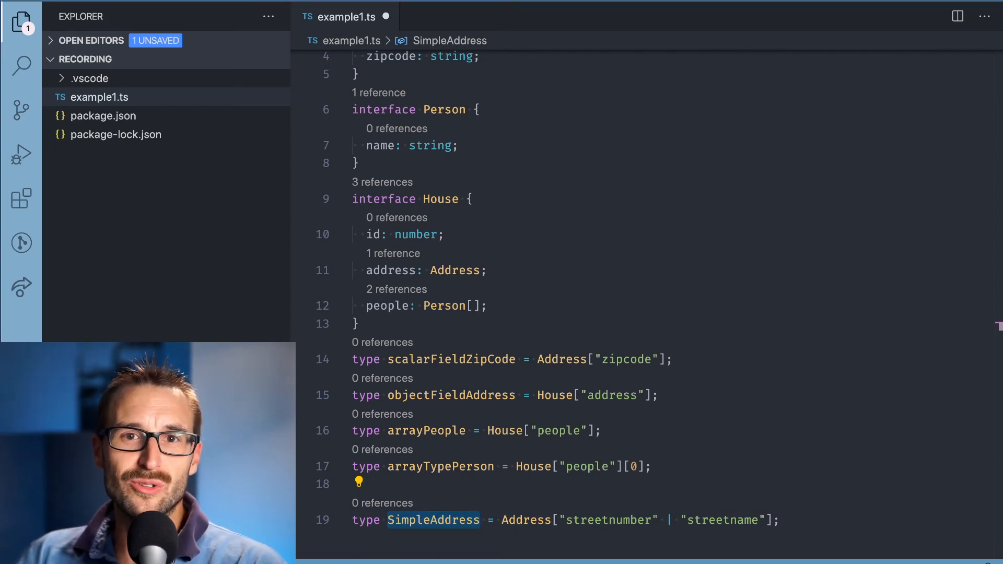
- Write type Adress2 = { [key in keyof Address]: Address[key] }
{"action": "type", "text": "type Adress2 = { [key in keyof Address]: Address[key] };"}
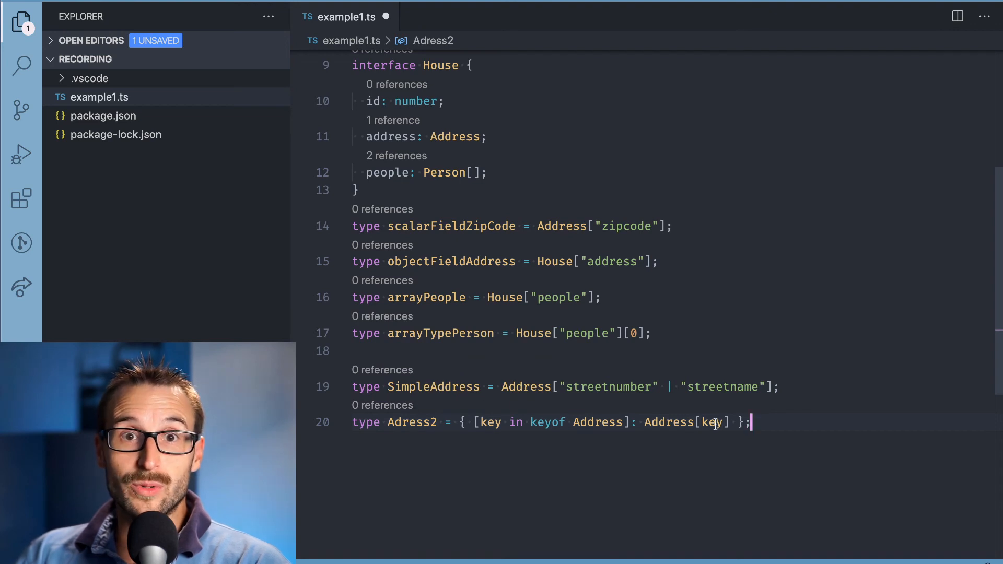
{"action": "mouse_move", "coordinate": [410, 422]}
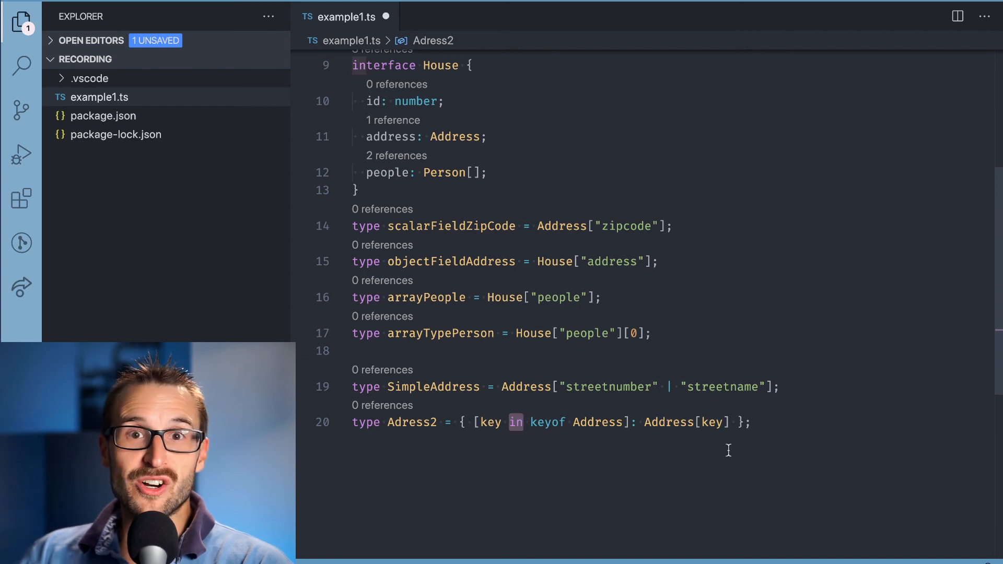
{"action": "mouse_move", "coordinate": [411, 422]}
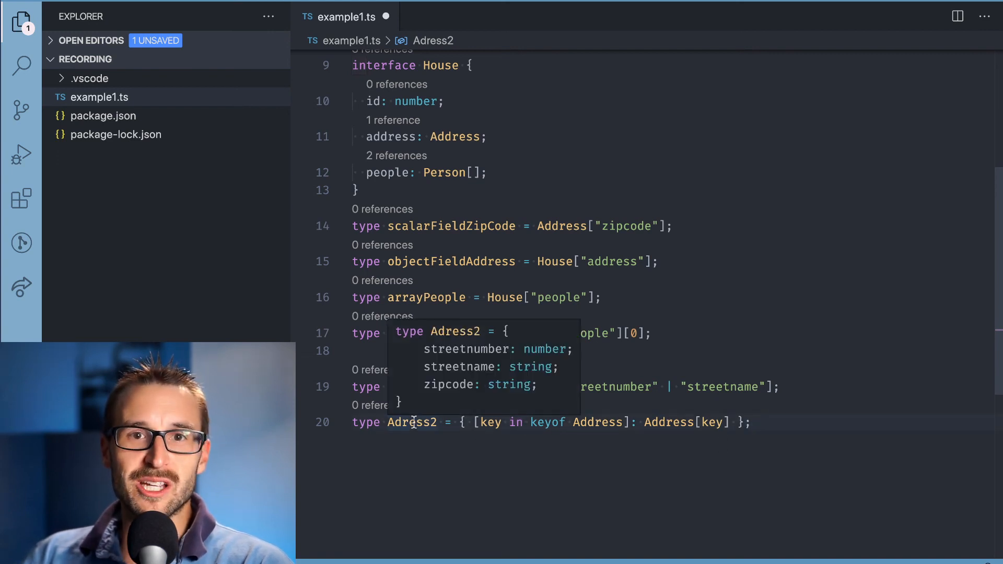